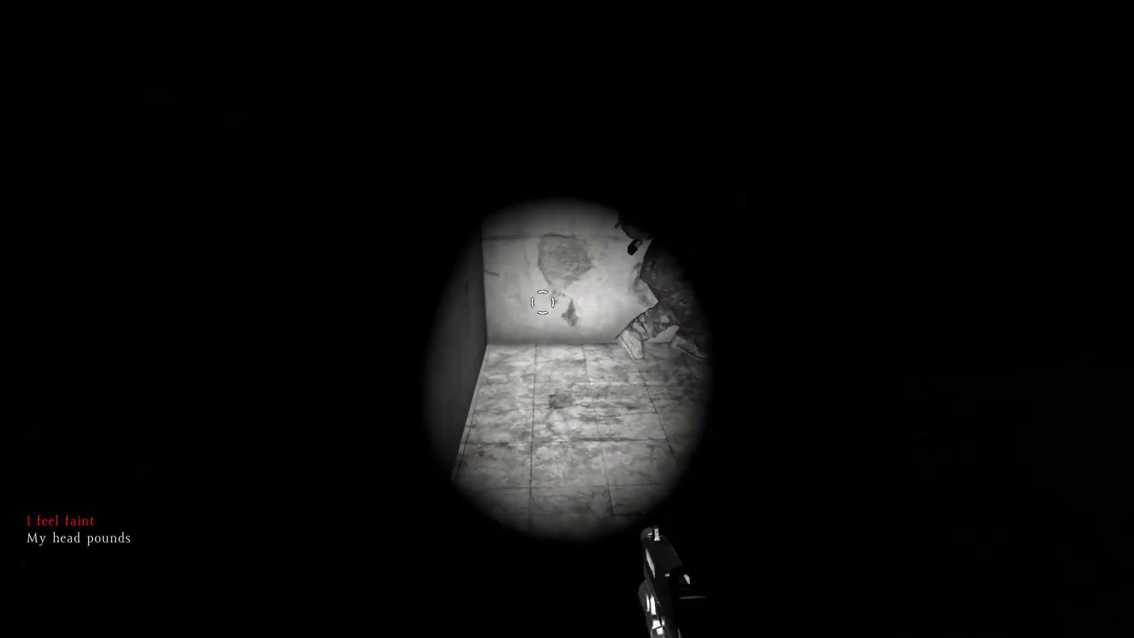
mouse_move(570, 320)
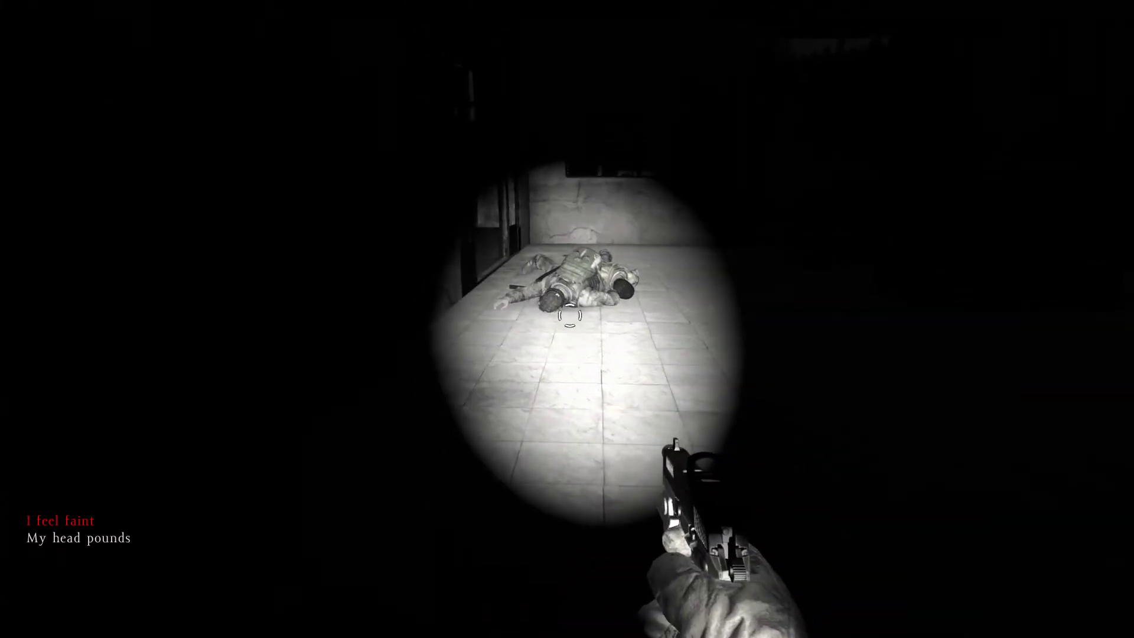
- Walk the survivor out of the dark building into the grassy field at night
key(I)
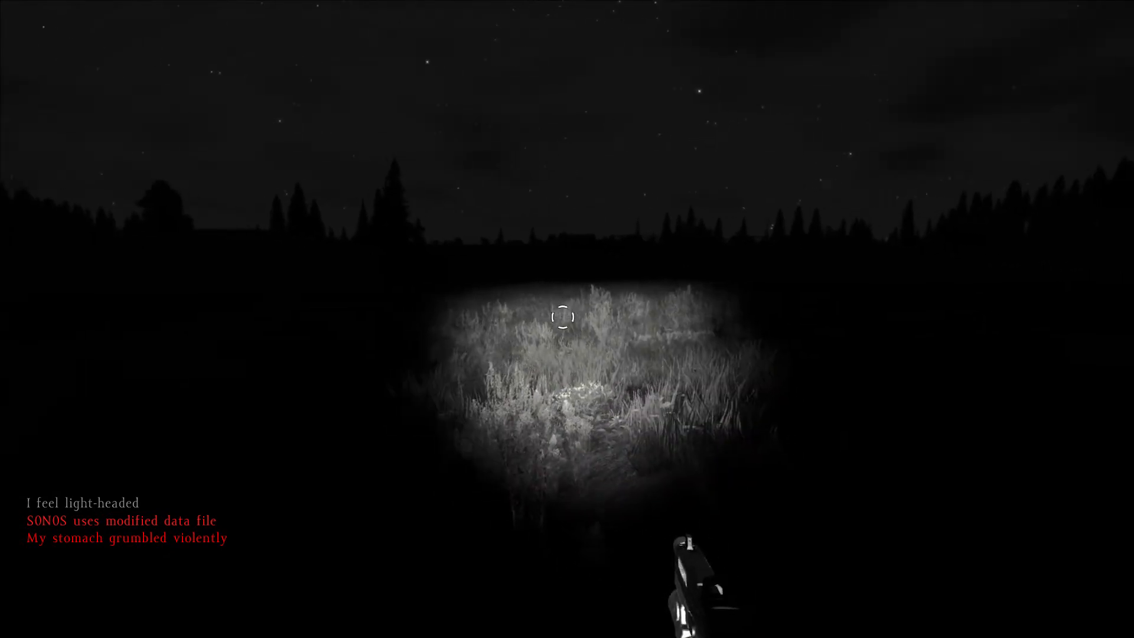
- Show the carried items: M4A1, pistol, sodas, bandage, water bottle and bat
key(Tab)
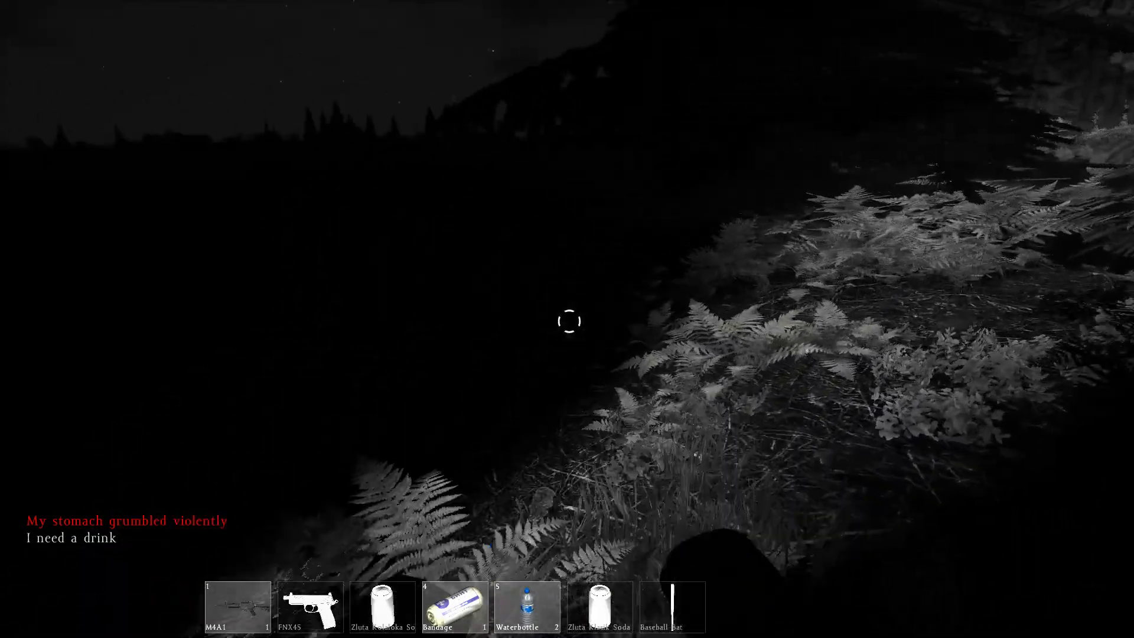
mouse_move(566, 324)
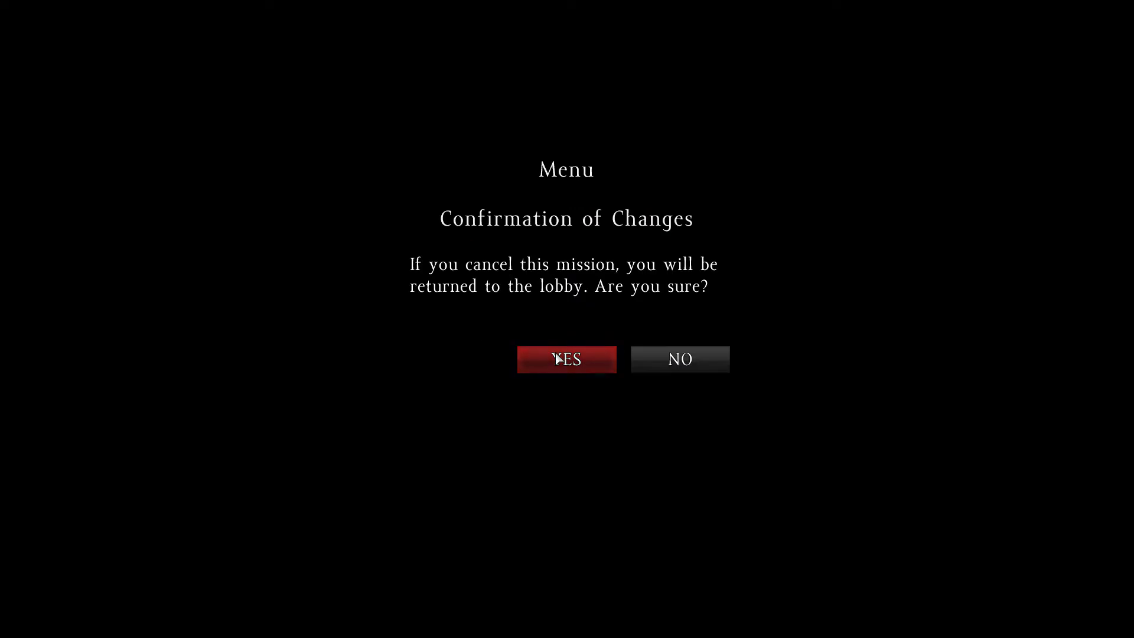
- Confirm leaving the mission, select DayZ SVN Testing Blank Server and refresh the list
click(567, 360)
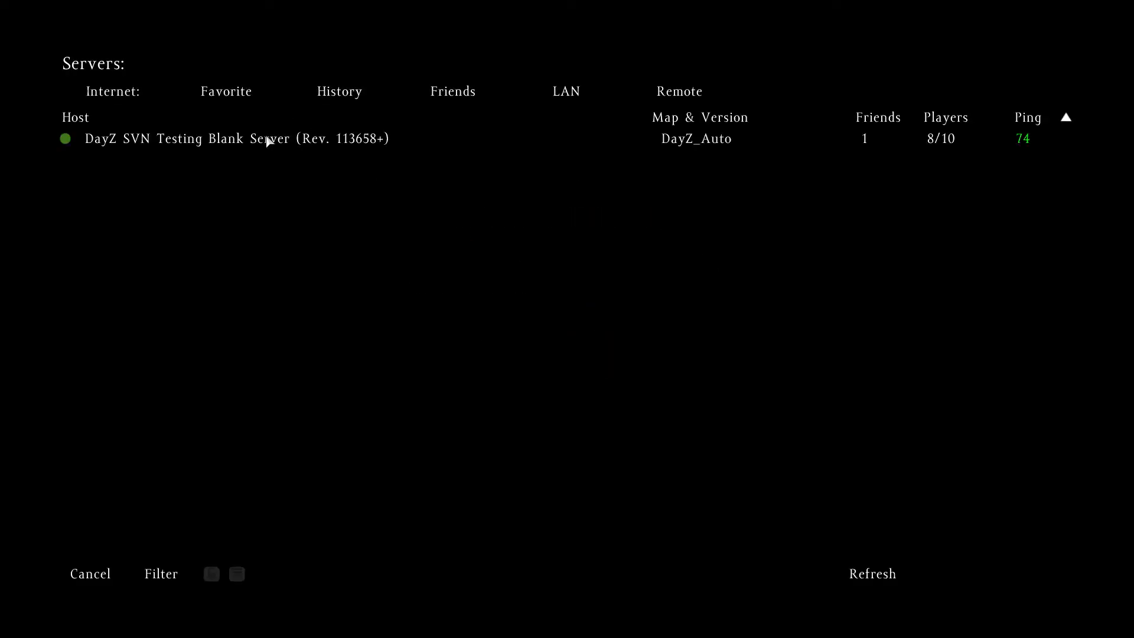
click(264, 139)
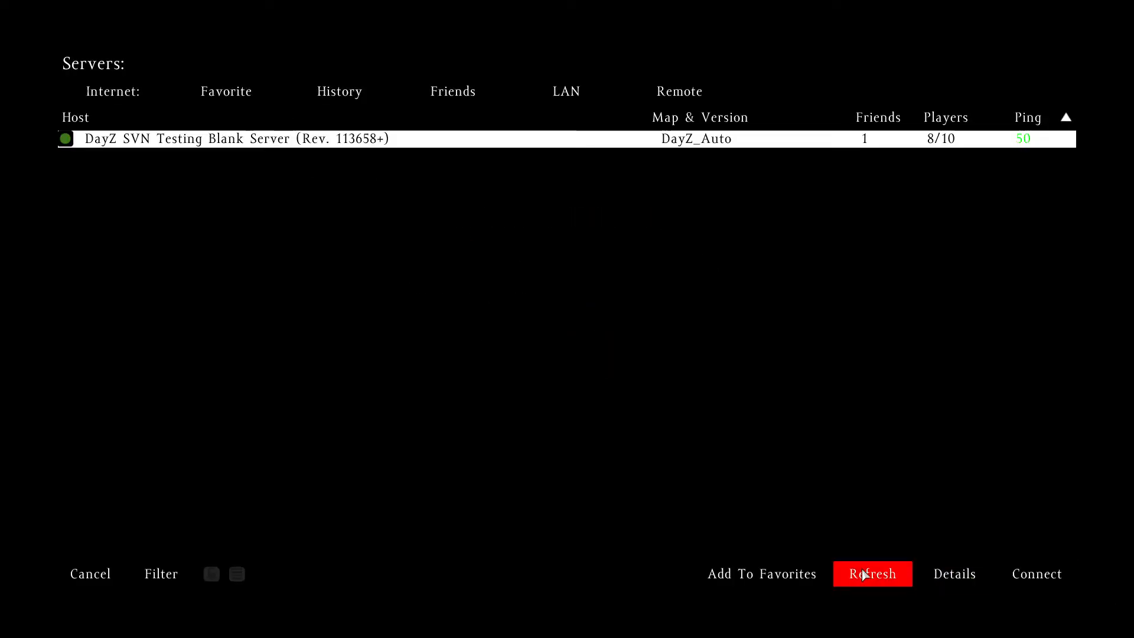
click(1037, 573)
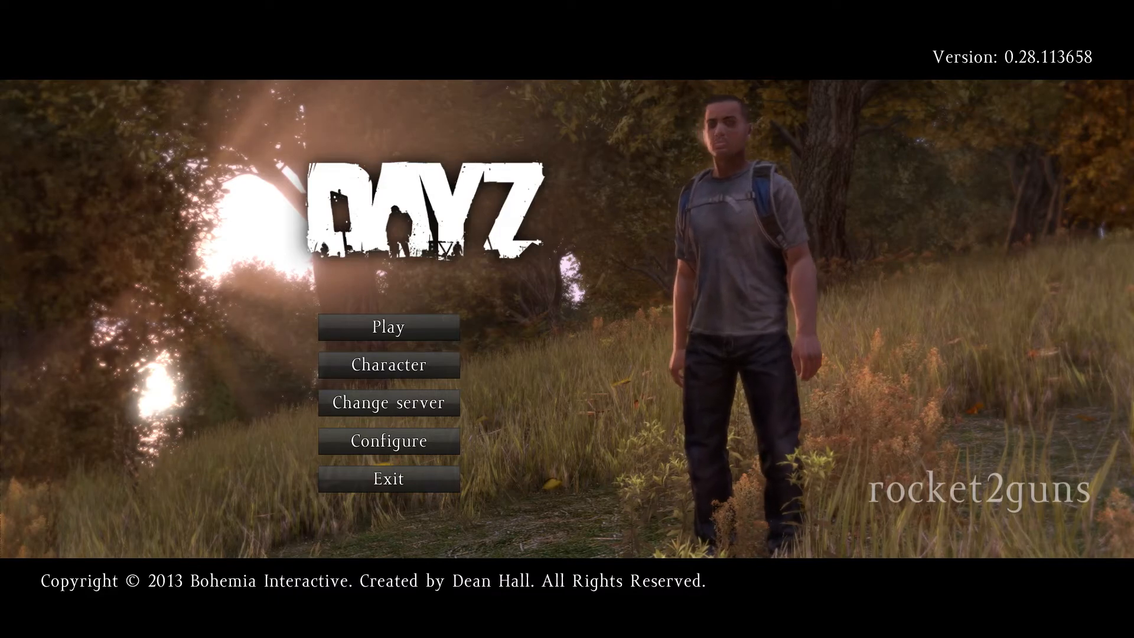
- Set the Default Character's gender to Female and skin tone to Very Dark
click(388, 365)
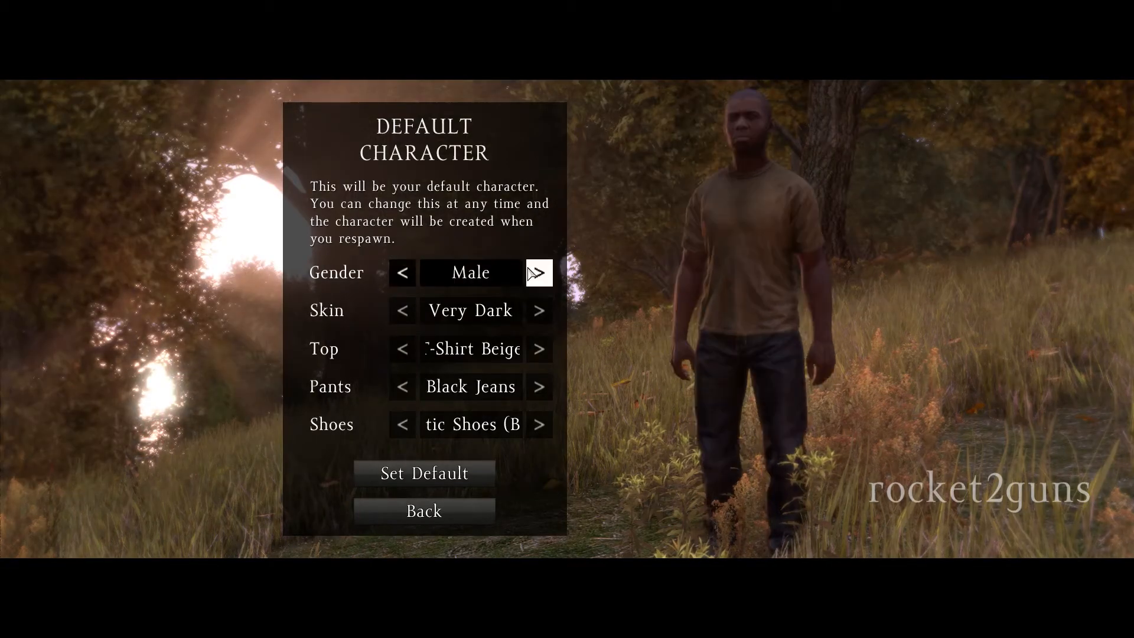
mouse_move(543, 312)
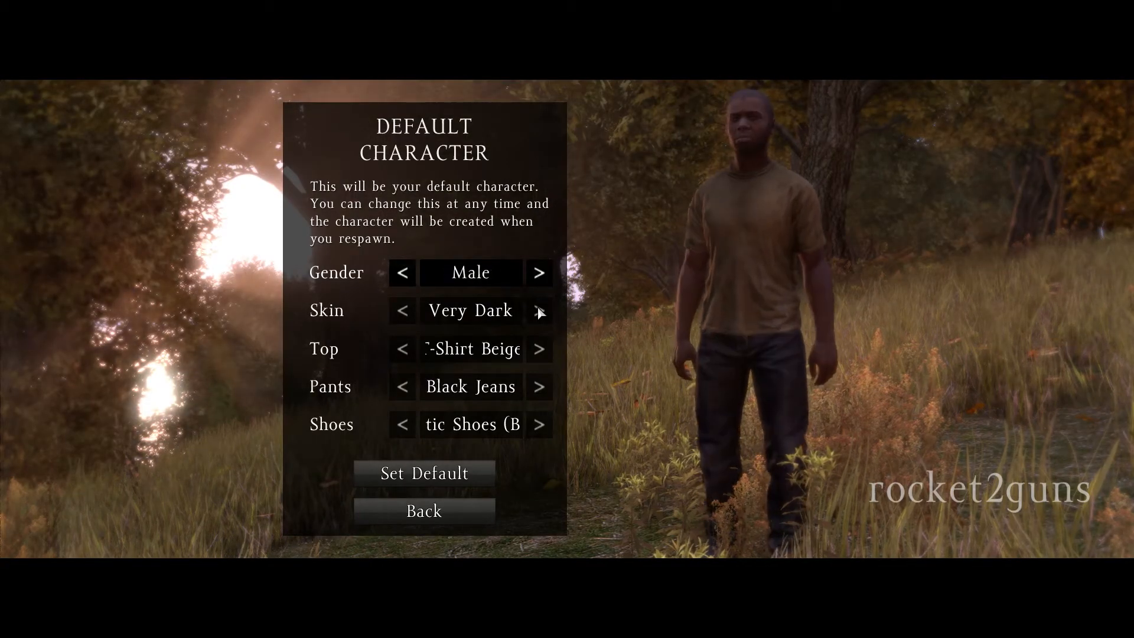
click(540, 310)
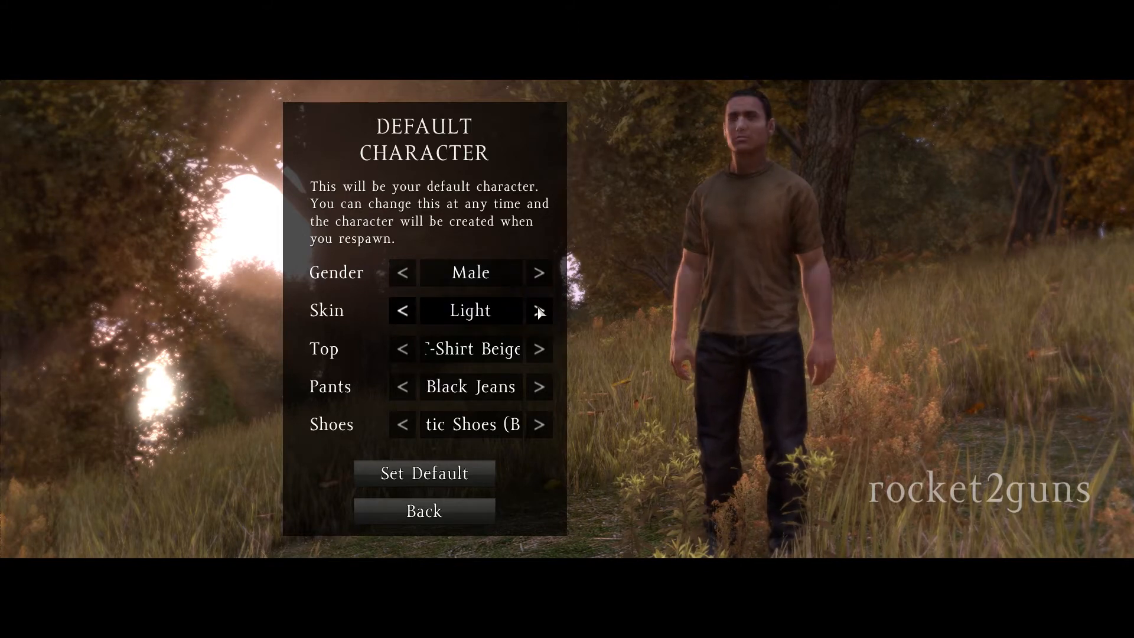
click(539, 310)
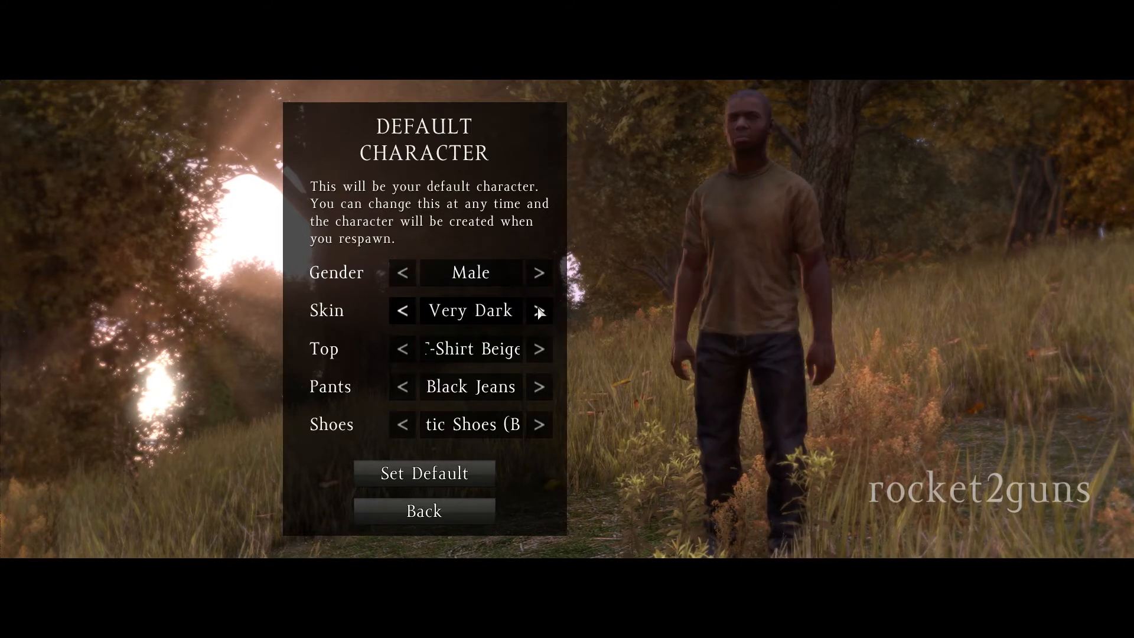
mouse_move(542, 311)
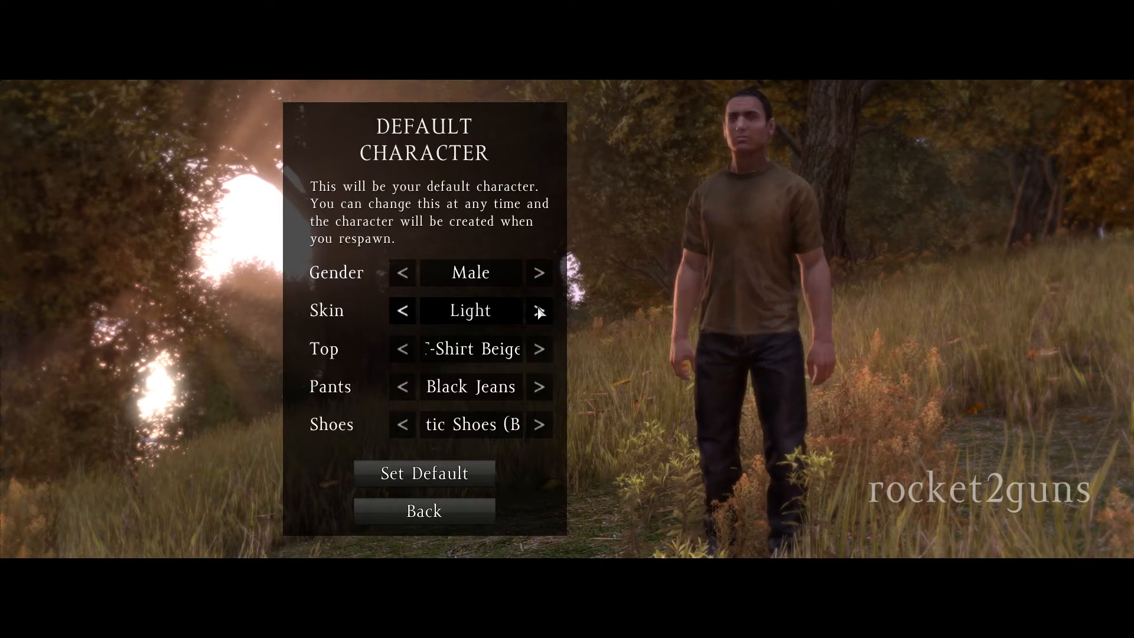
click(539, 273)
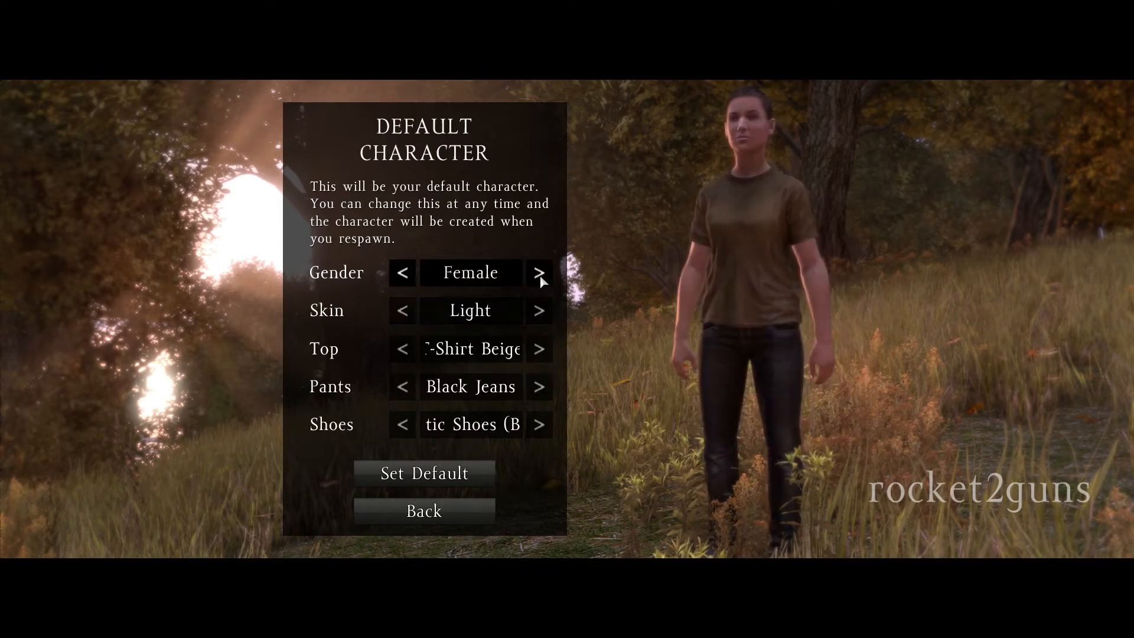
click(539, 310)
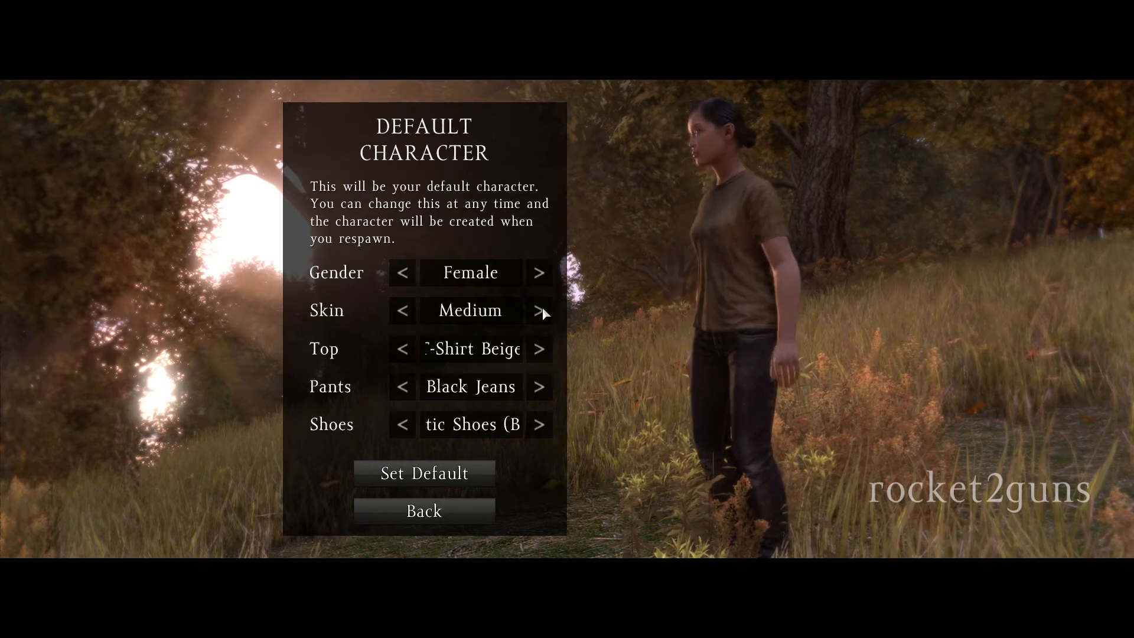
click(539, 311)
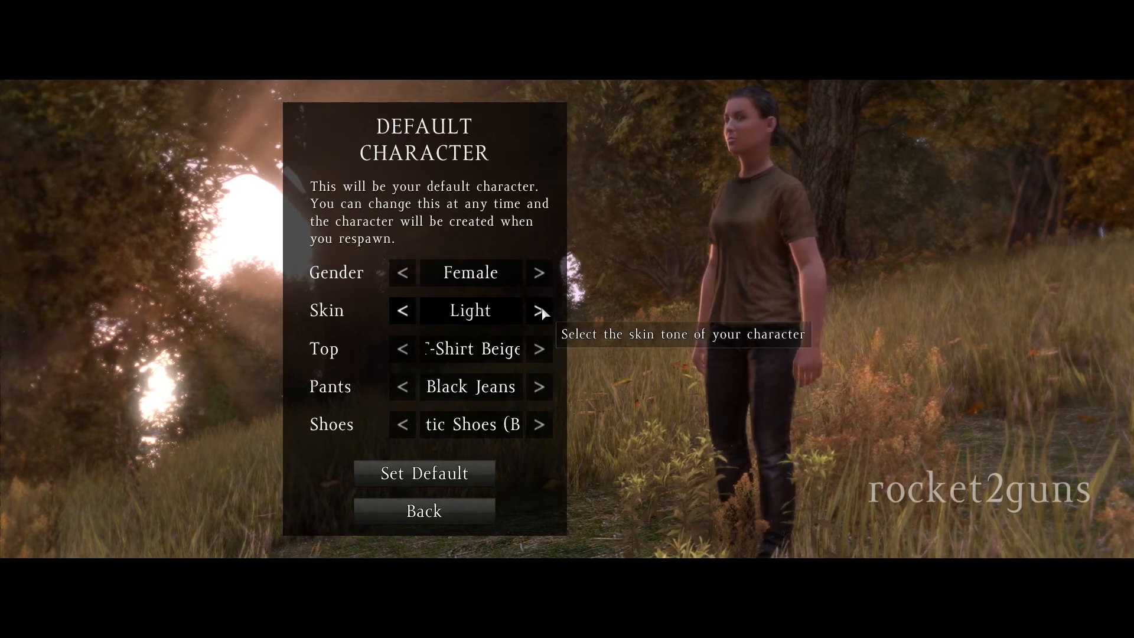
click(539, 273)
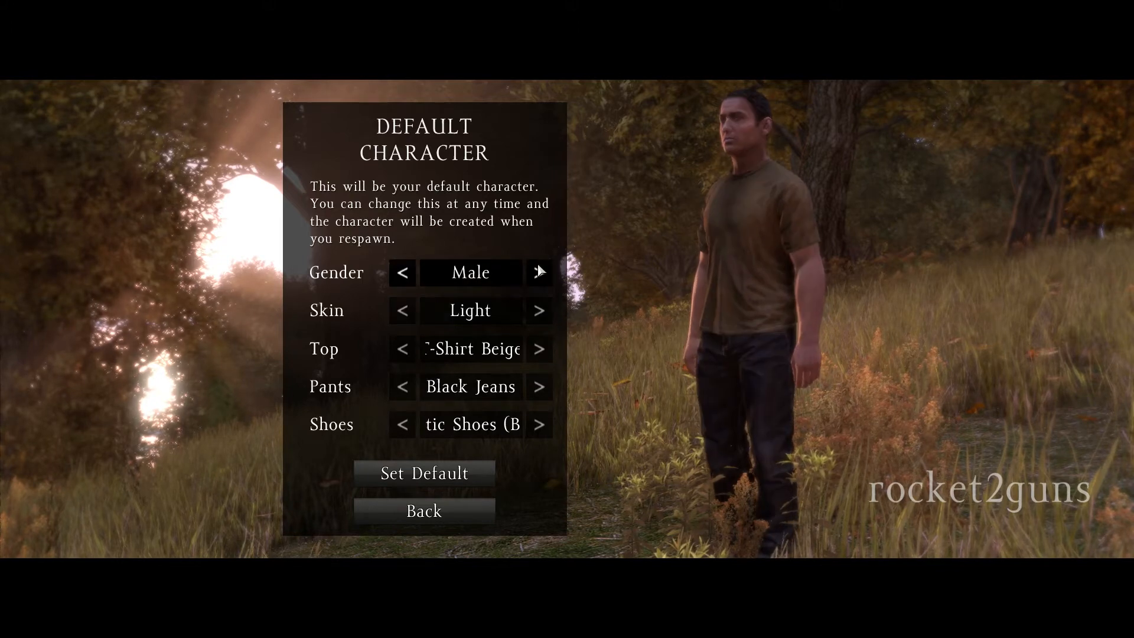
click(539, 273)
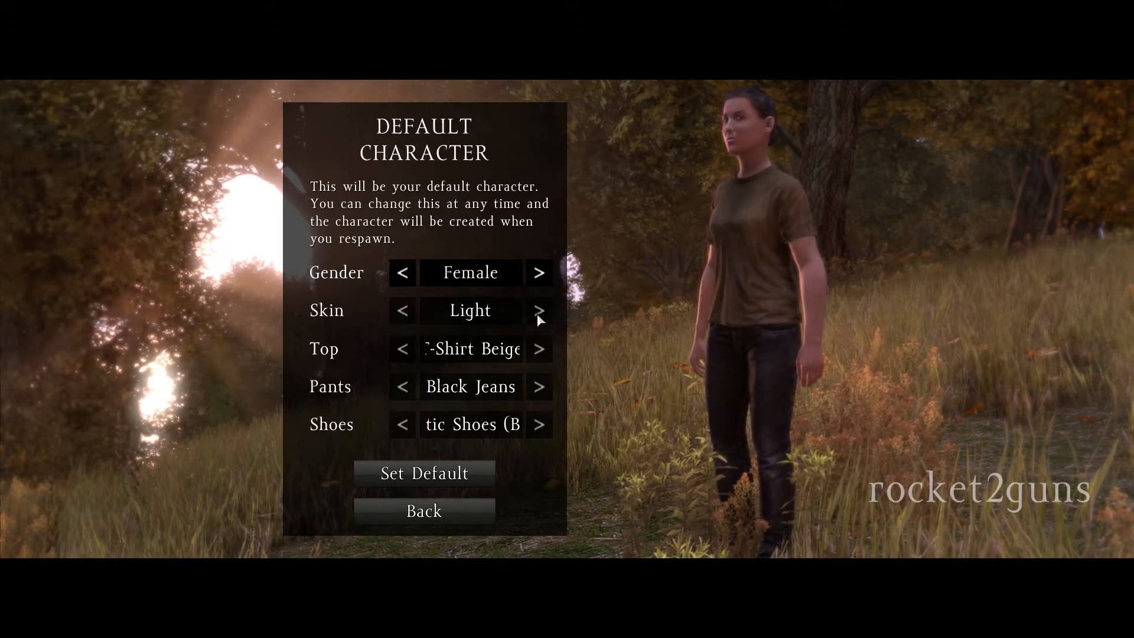
click(540, 311)
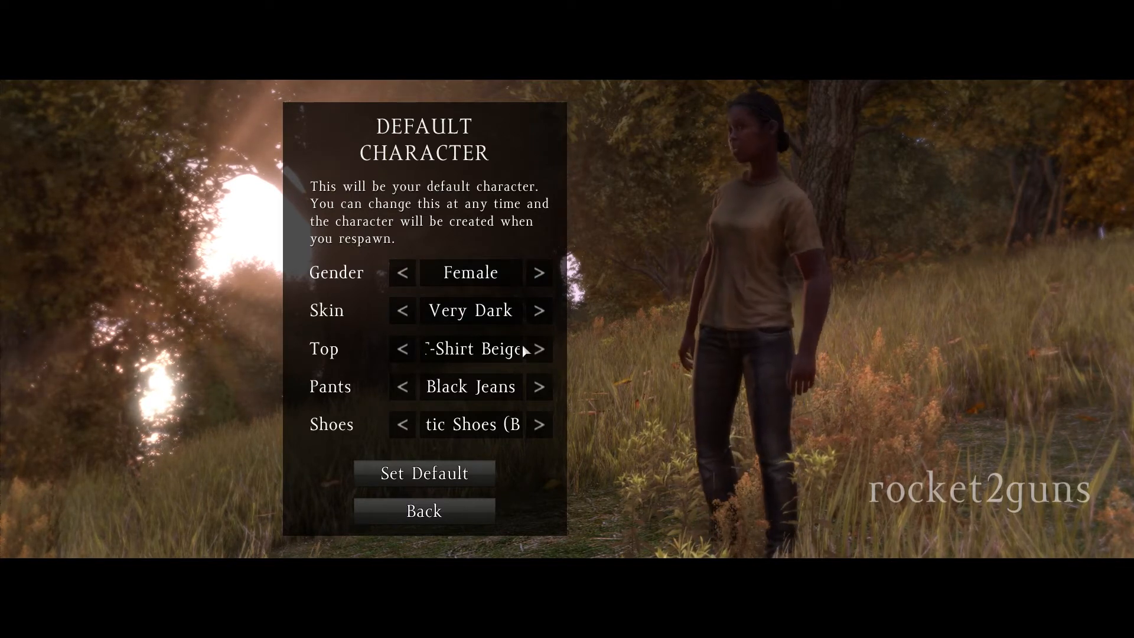
click(539, 349)
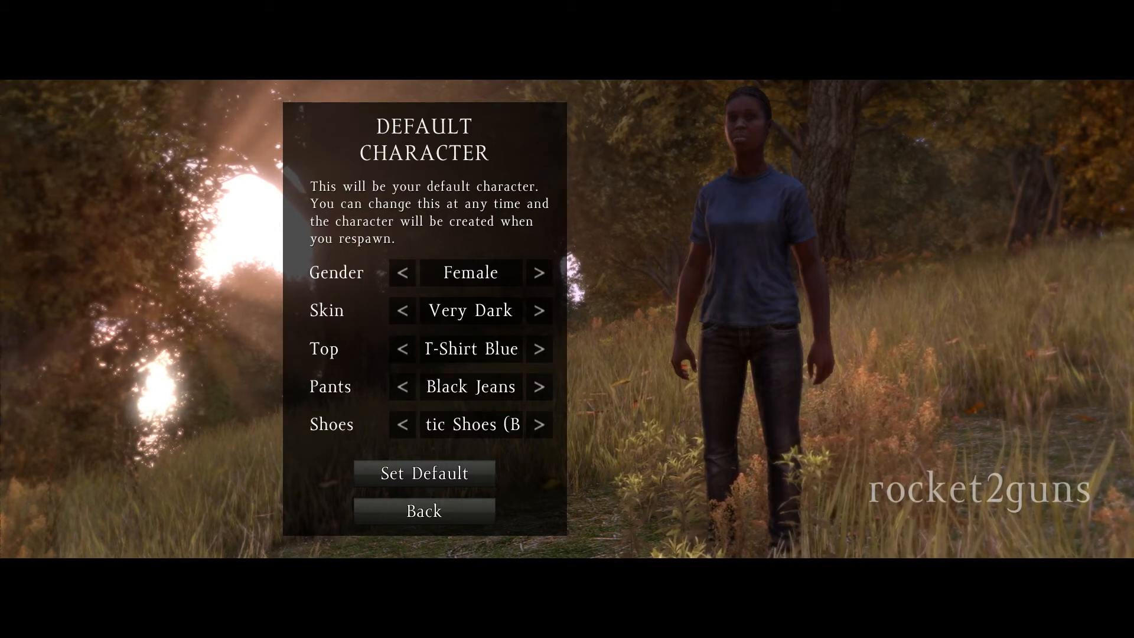
- Return to the main menu and look through the Video and Audio settings
click(423, 511)
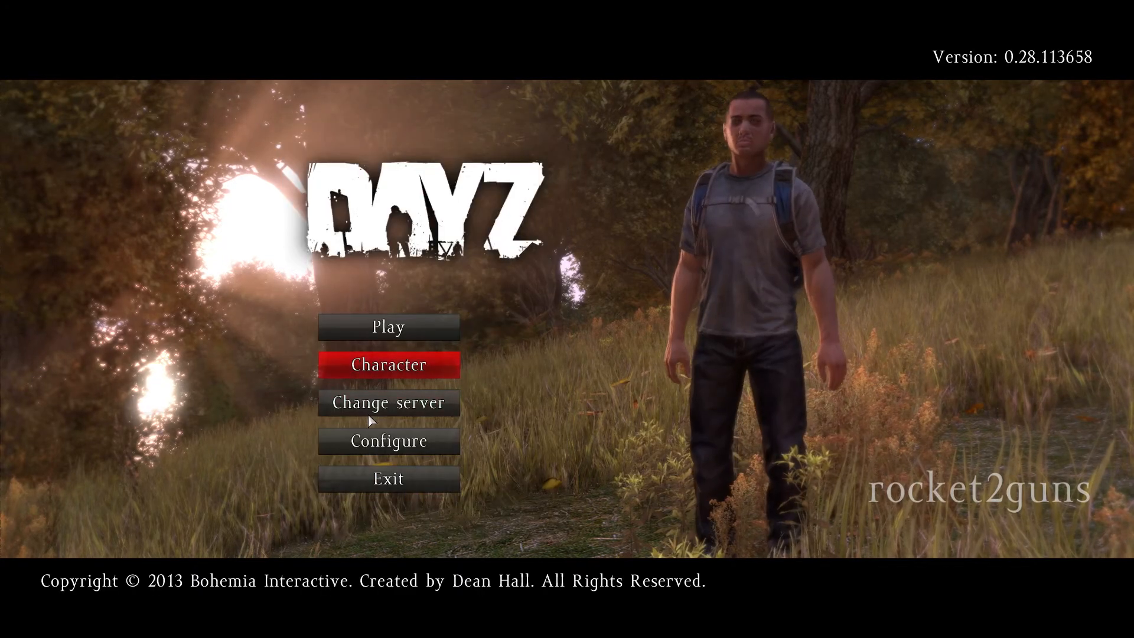
click(388, 442)
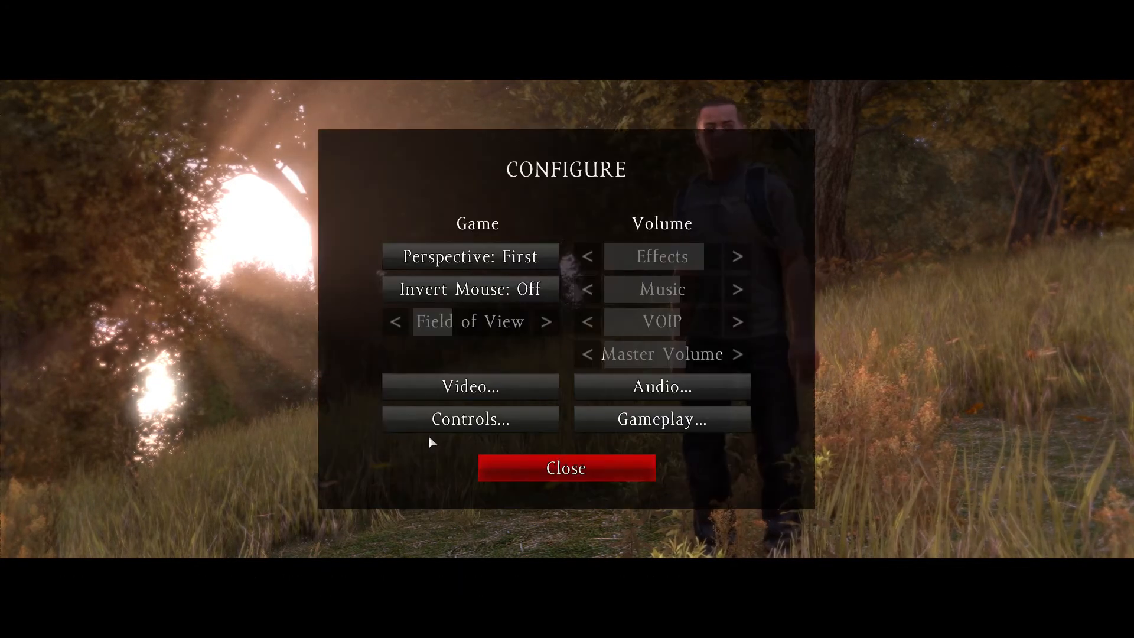
click(469, 387)
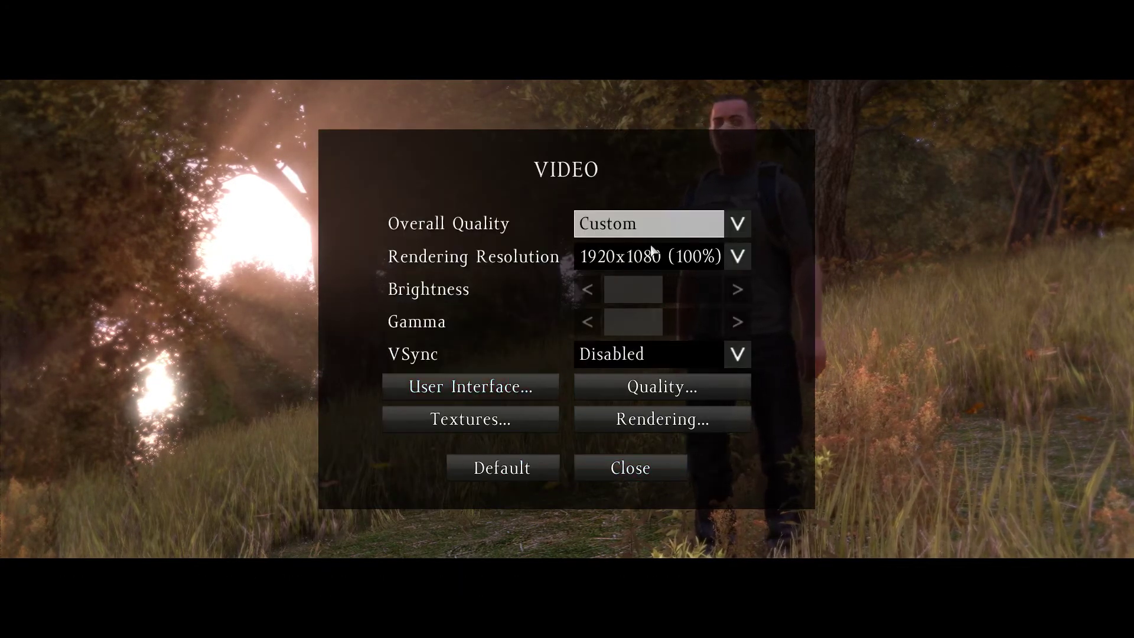
click(630, 467)
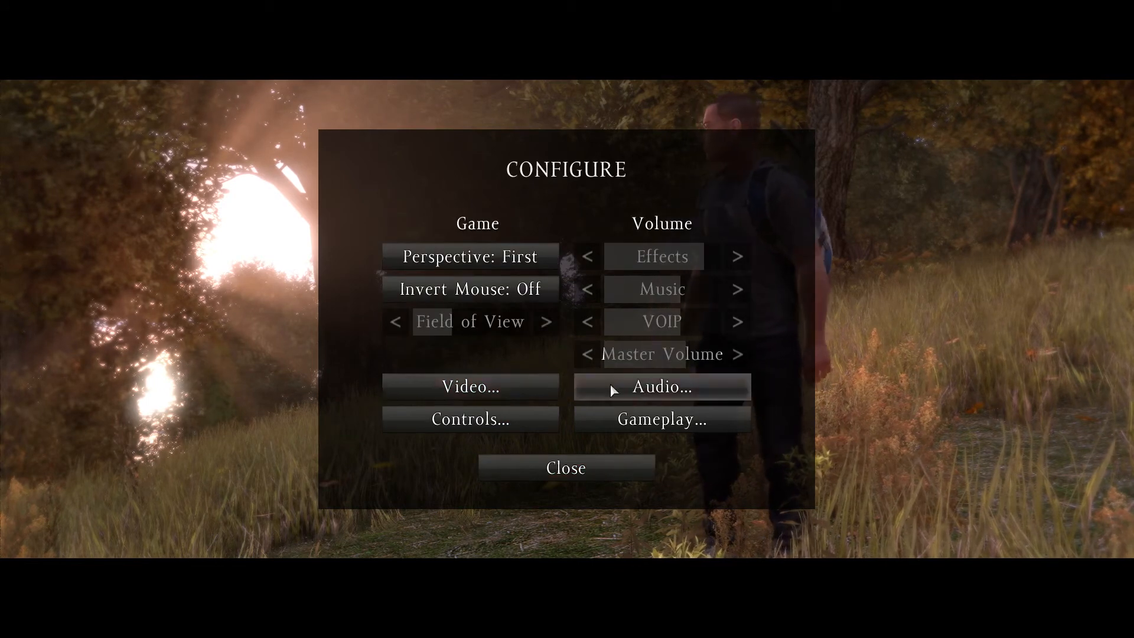
mouse_move(579, 466)
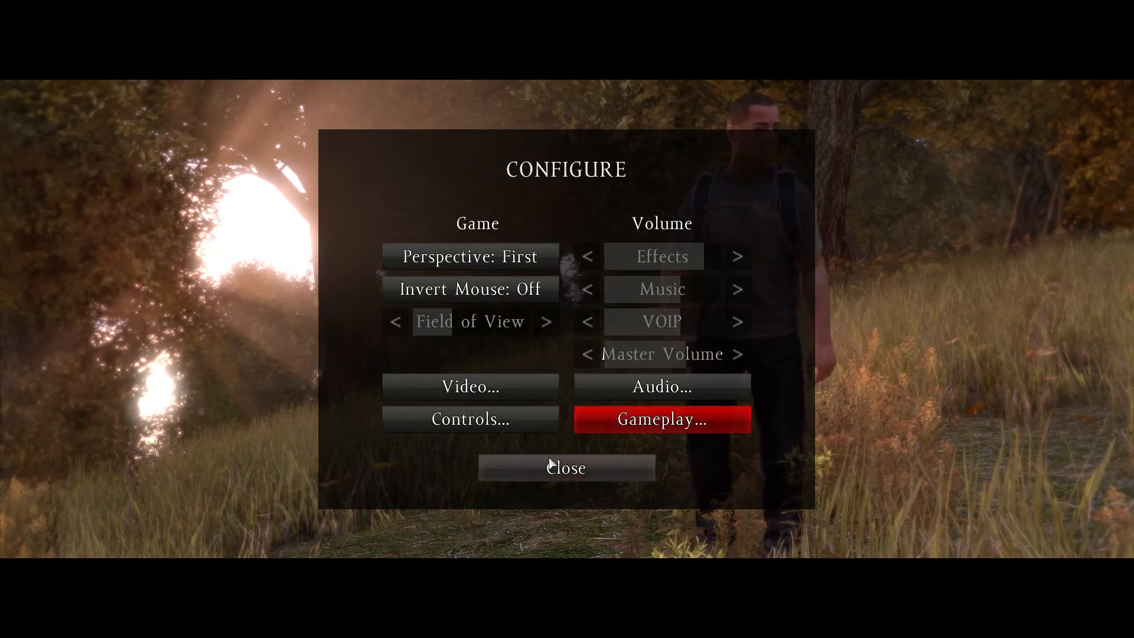
click(662, 386)
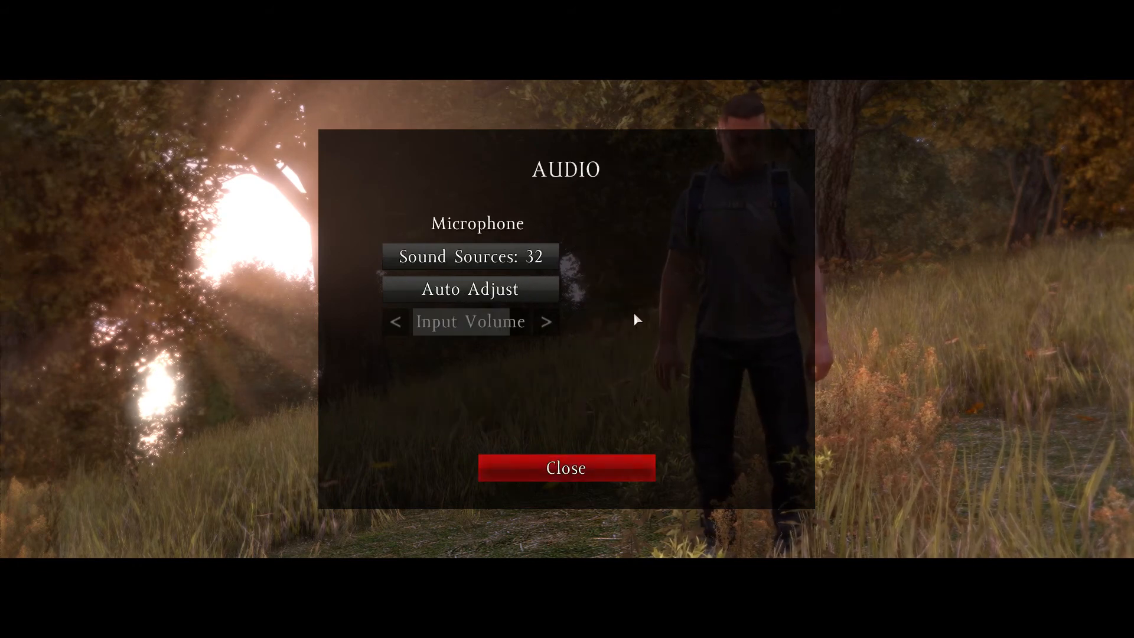
click(566, 467)
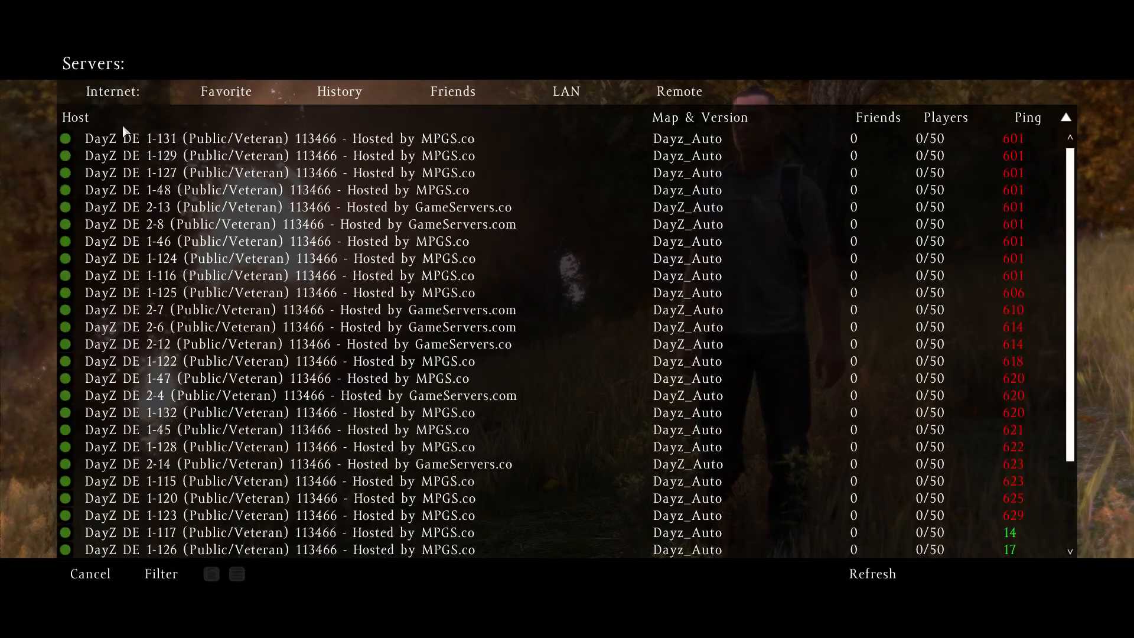
- Connect to DayZ SVN Testing Blank Server from the History list
click(338, 92)
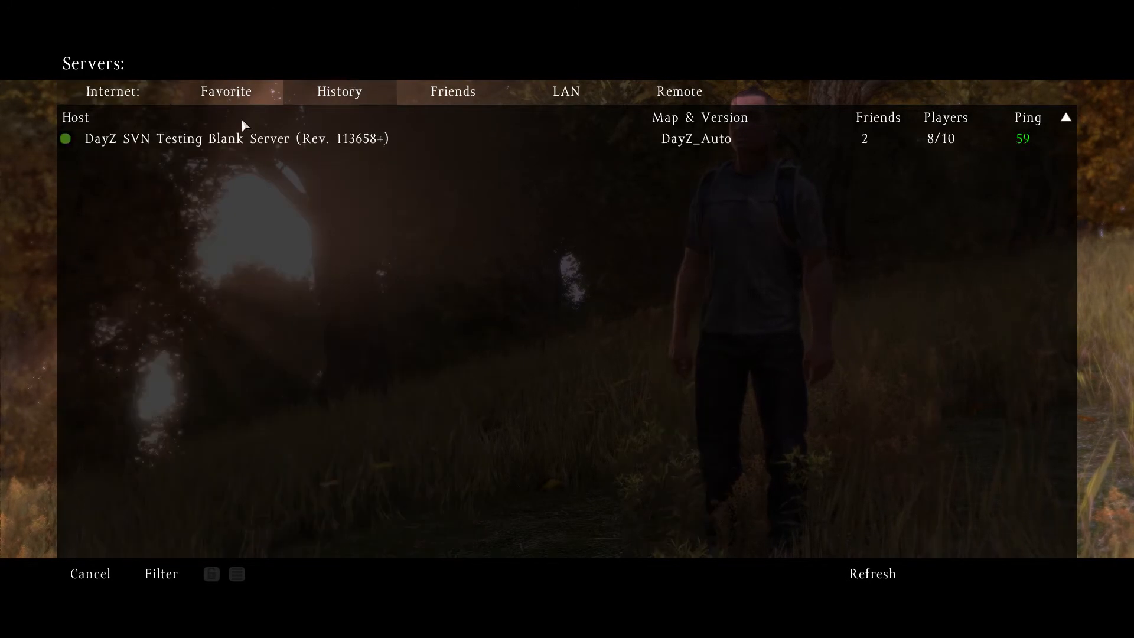
click(236, 138)
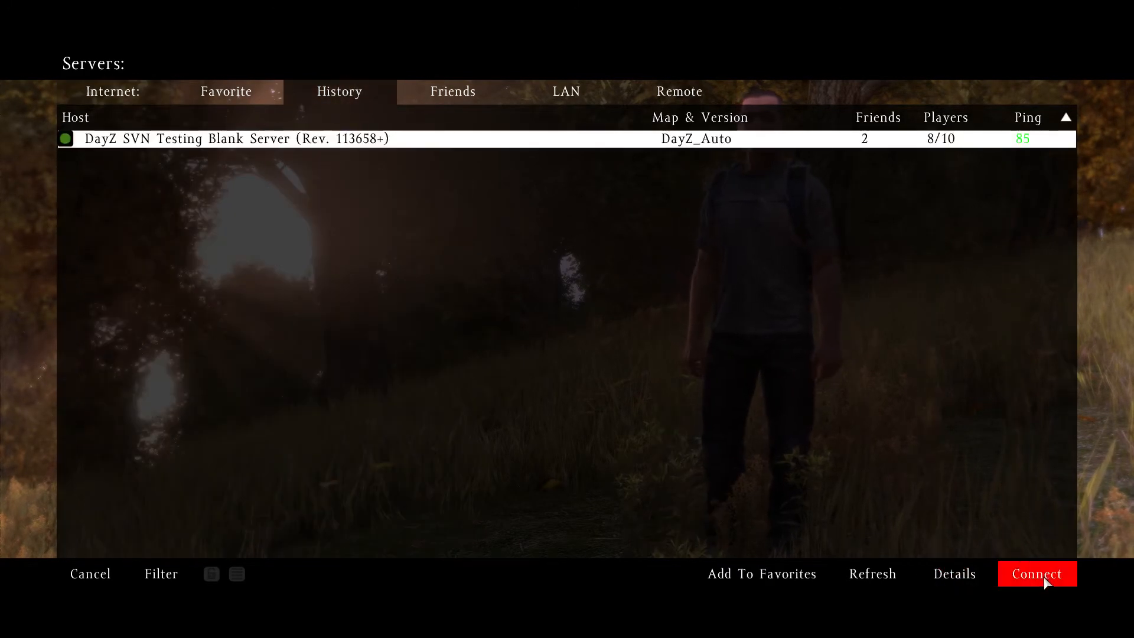
click(1038, 573)
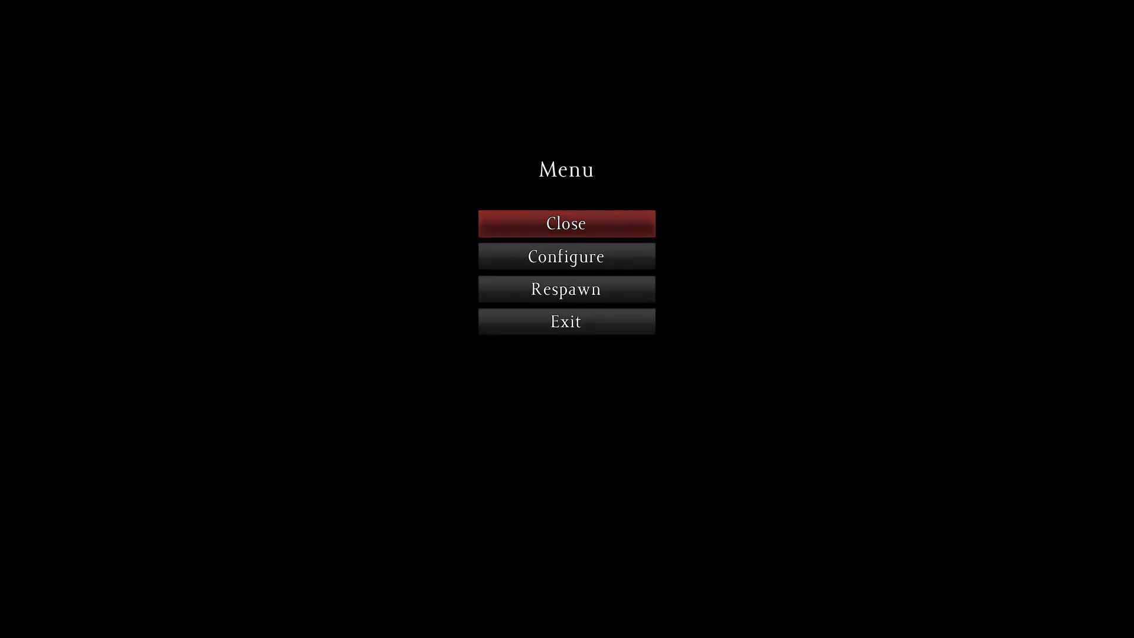
- Respawn and confirm abandoning the current character
click(566, 289)
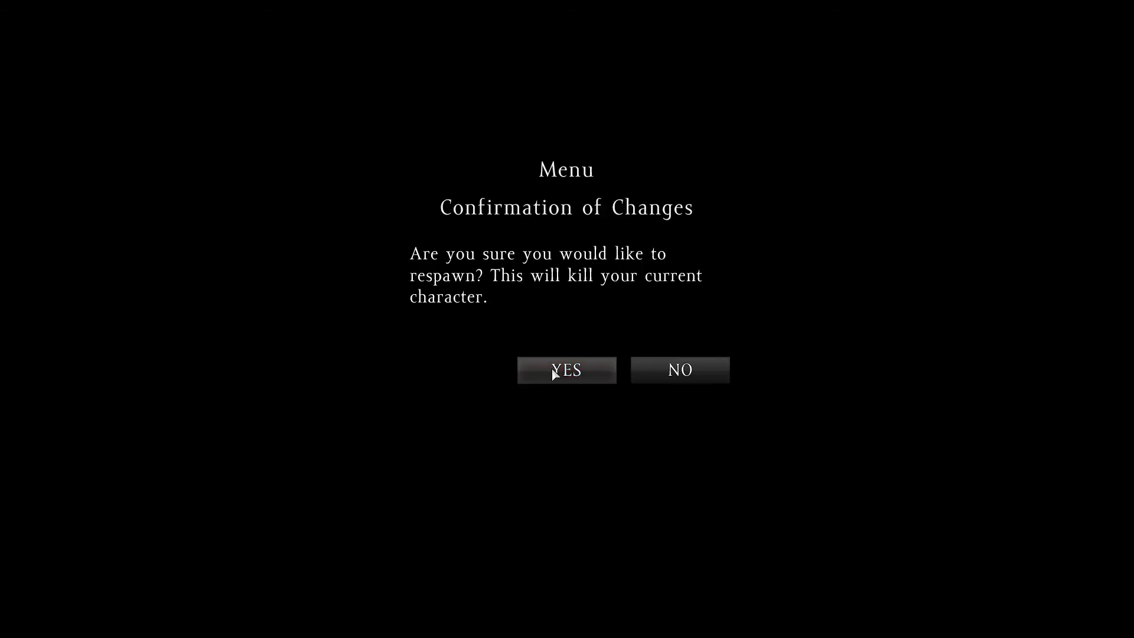
click(566, 370)
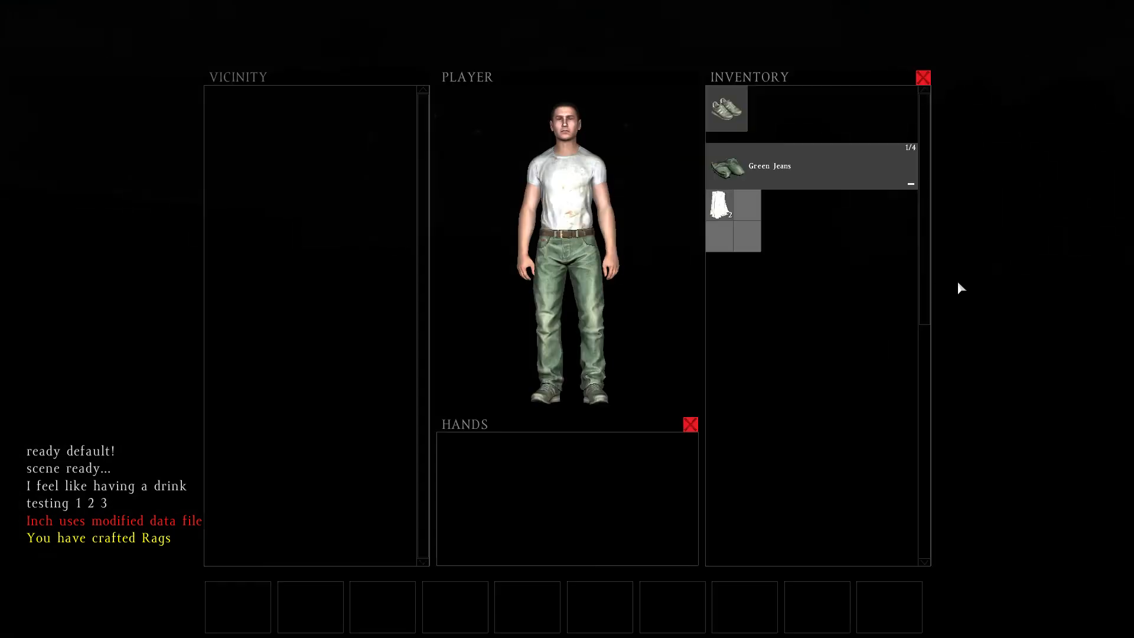
mouse_move(766, 204)
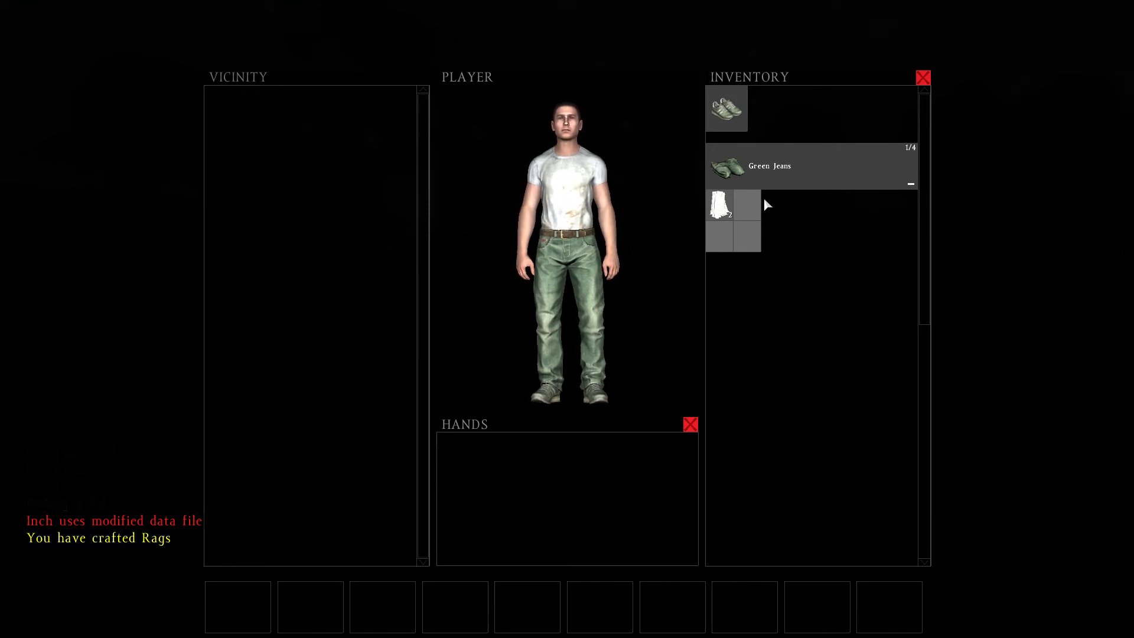
mouse_move(934, 195)
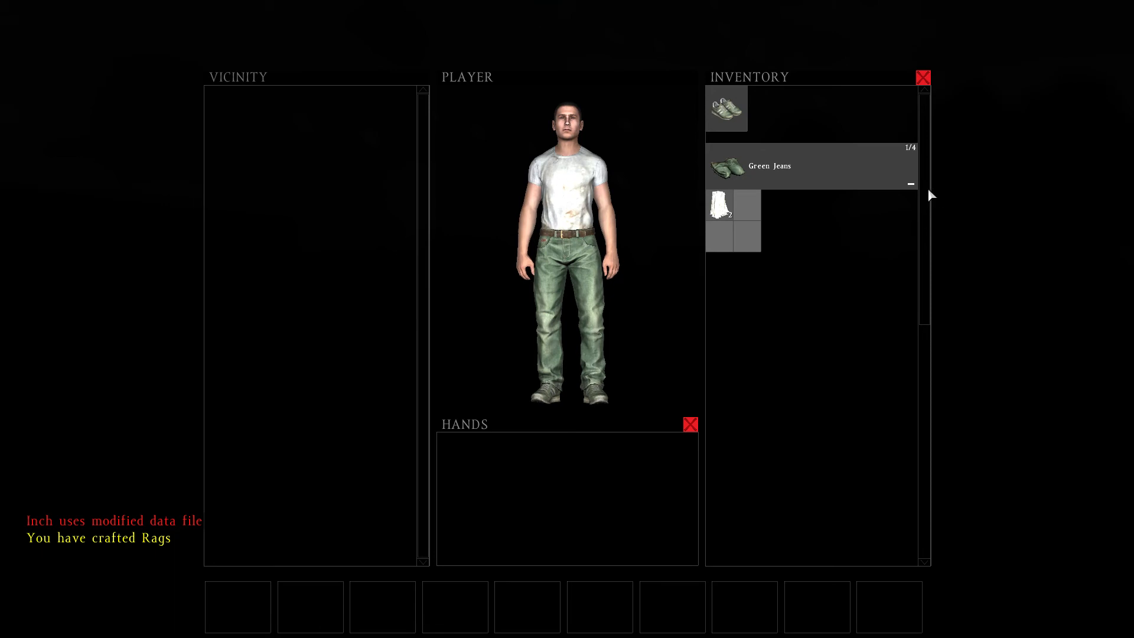
- View the new survivor's inventory with the green jeans and rags
click(923, 77)
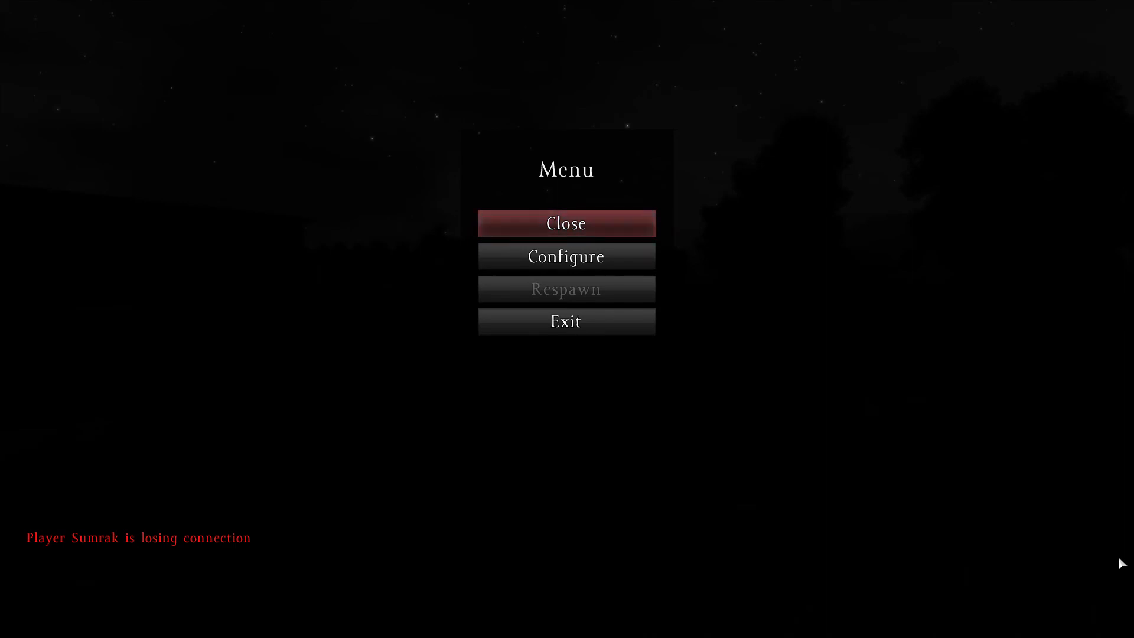
mouse_move(922, 431)
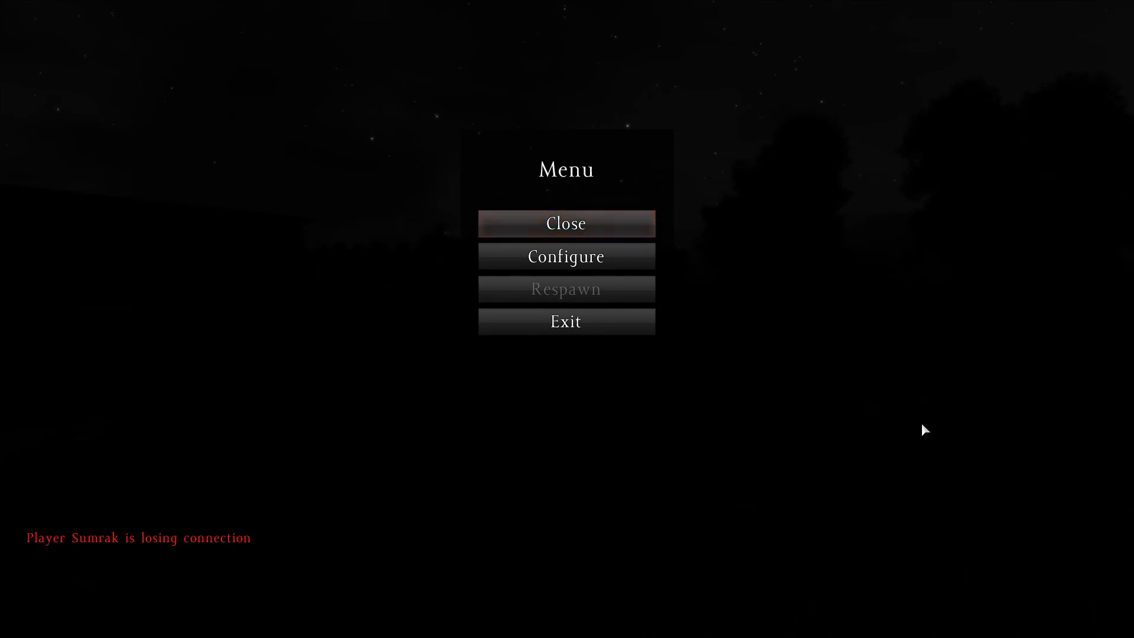
mouse_move(627, 325)
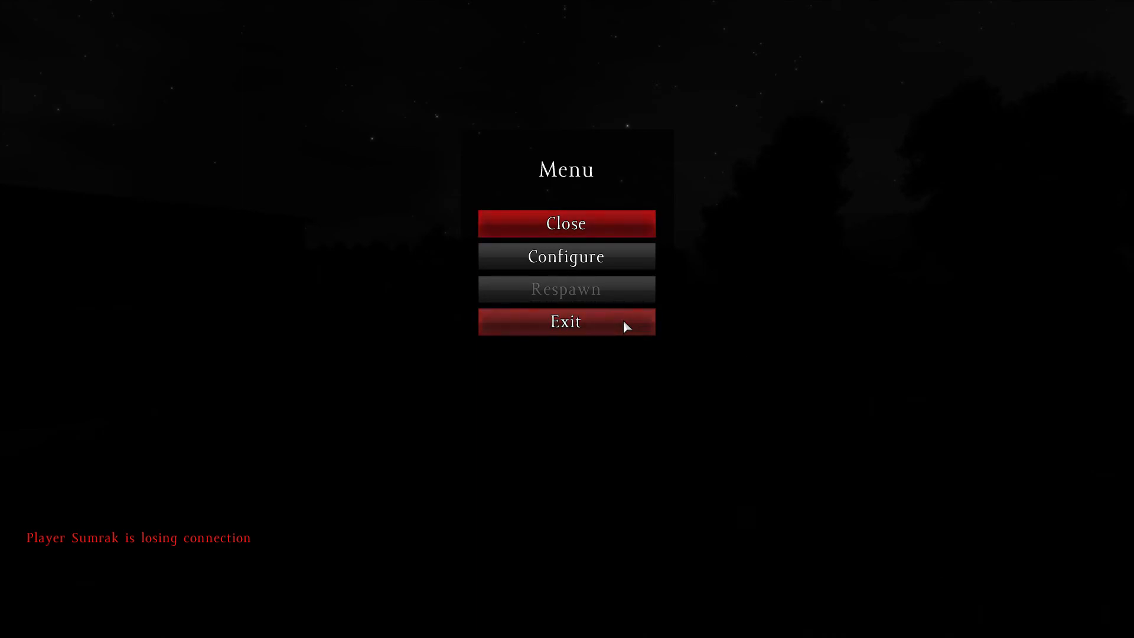
- Exit the mission and confirm YES to return to the server browser
click(566, 322)
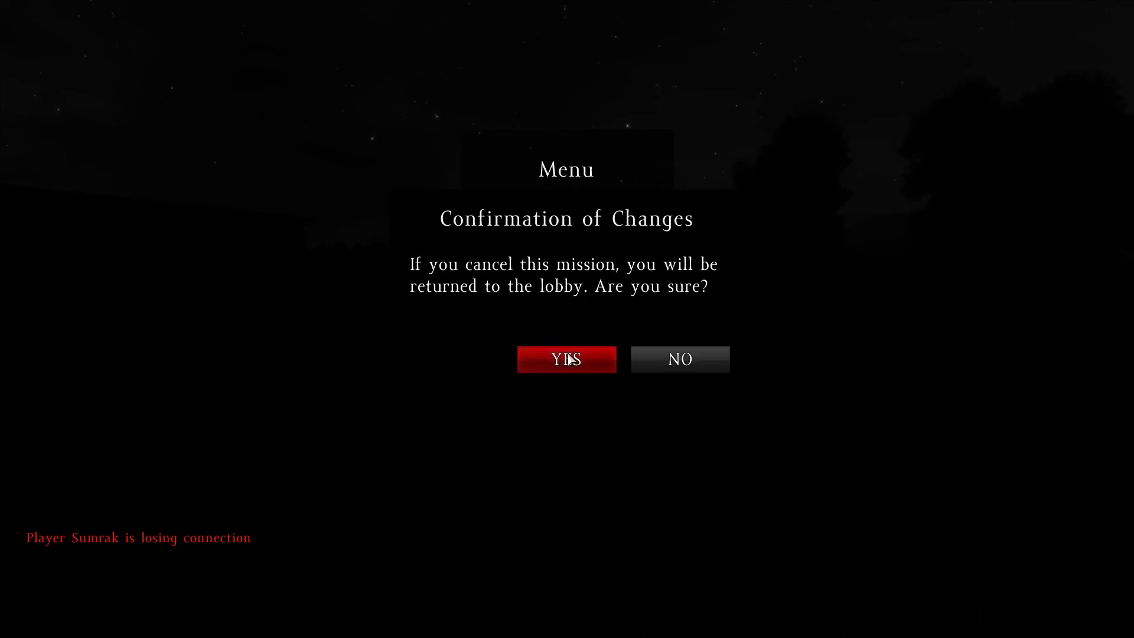
click(567, 360)
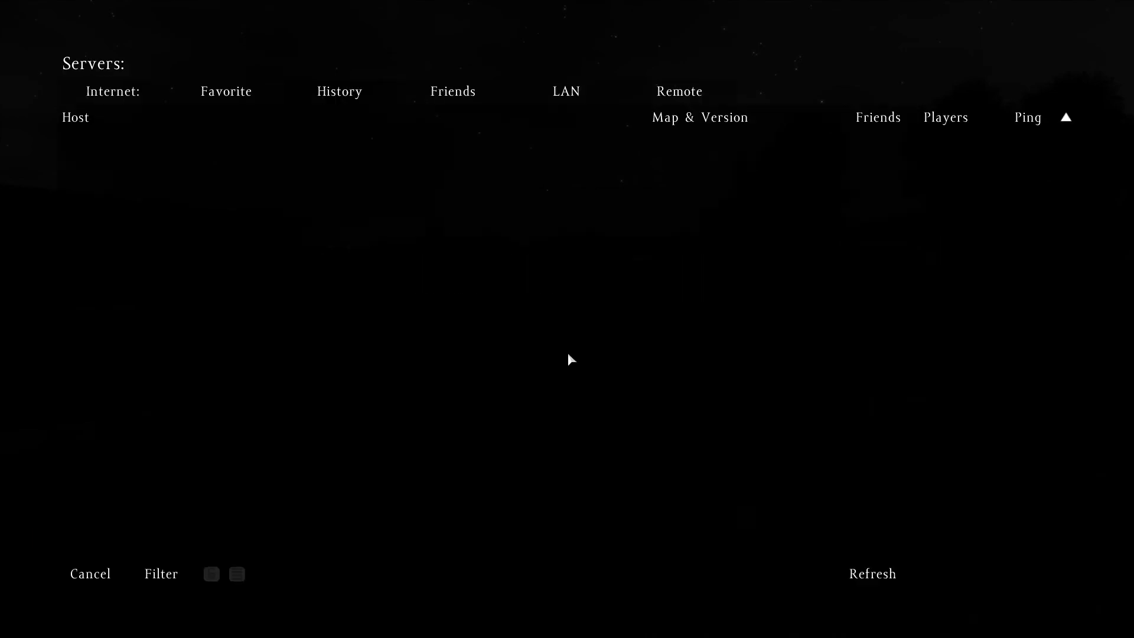